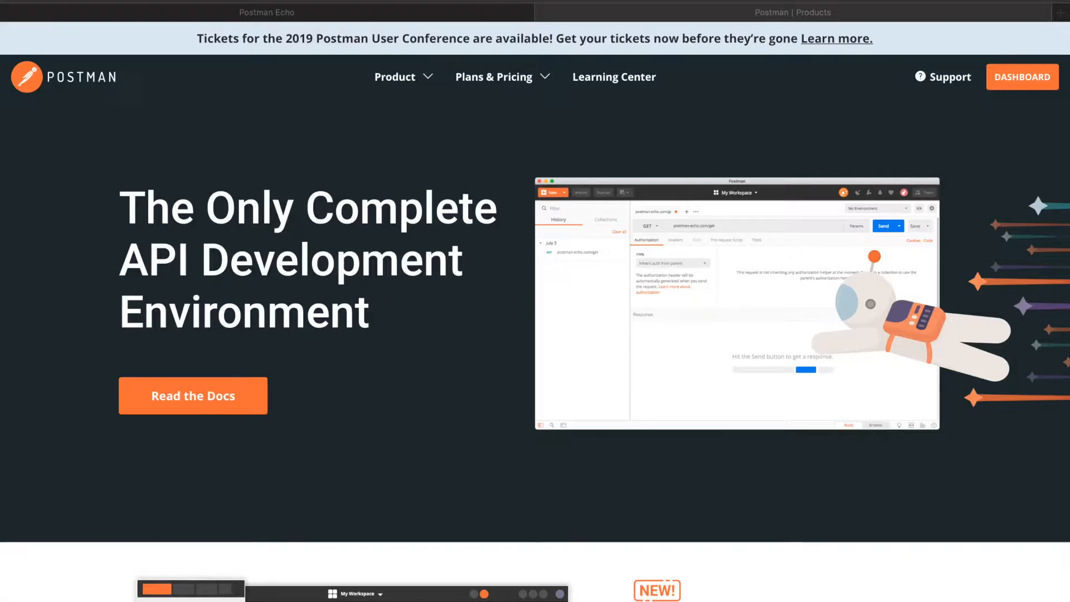
Step: Return to the Postman Echo documentation and choose Run in Postman to get the app choice
scroll("down", 3)
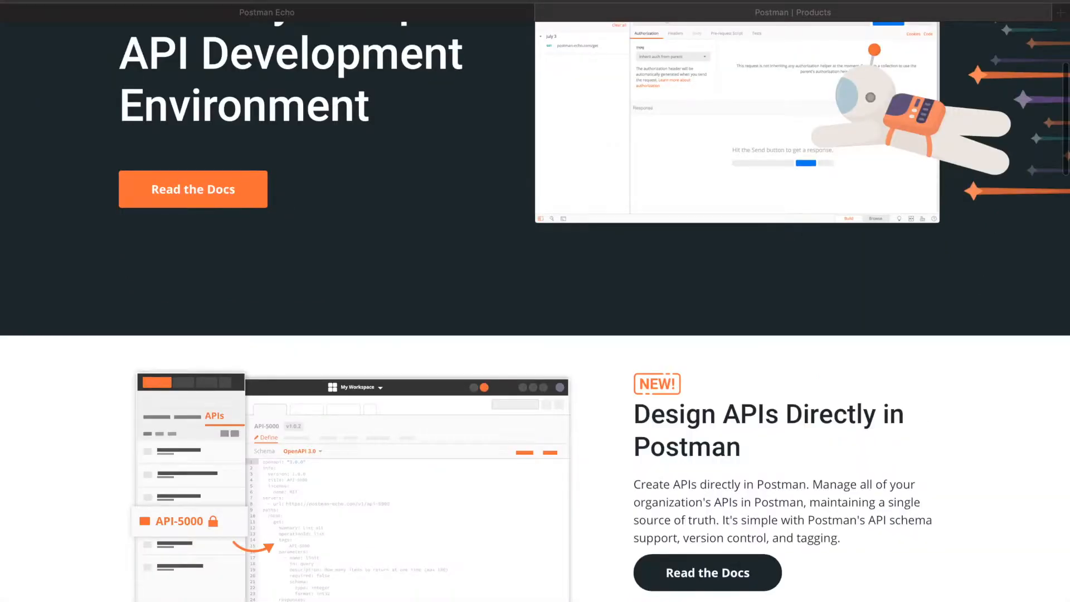
scroll("down", 3)
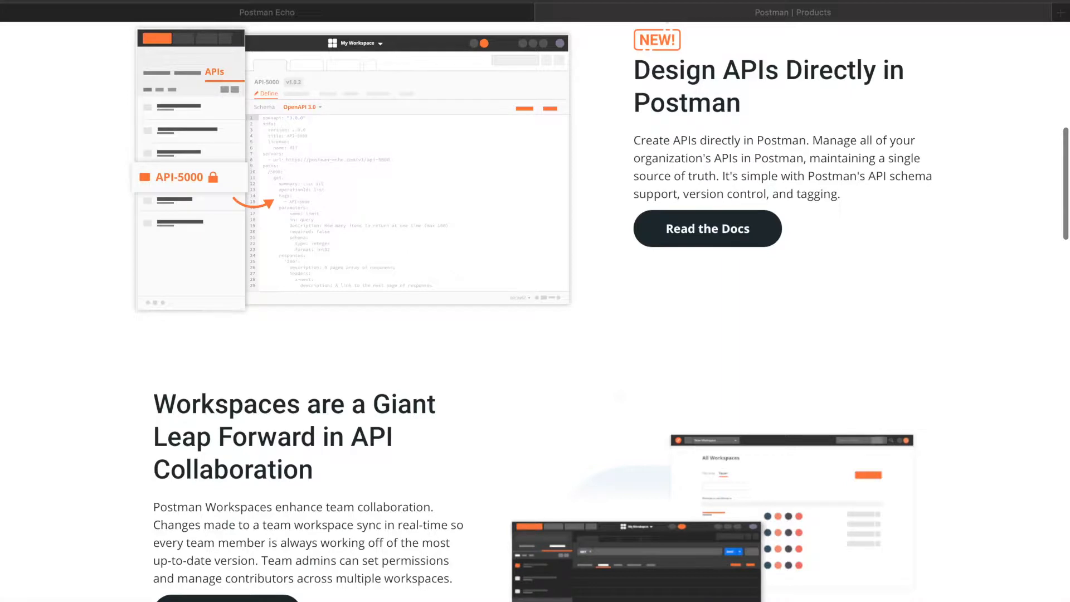
scroll("down", 3)
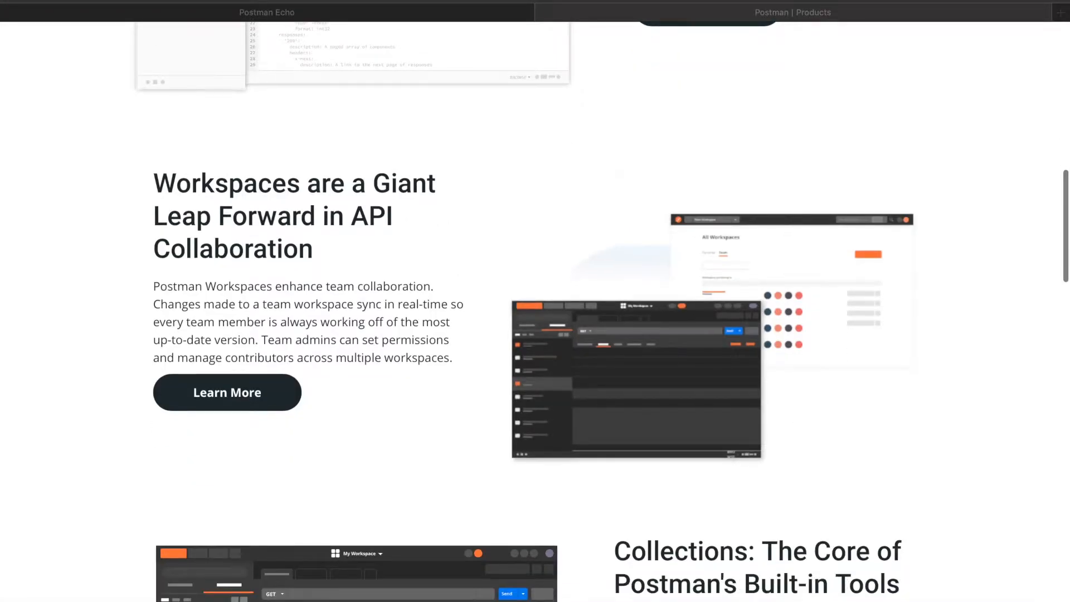
scroll("down", 3)
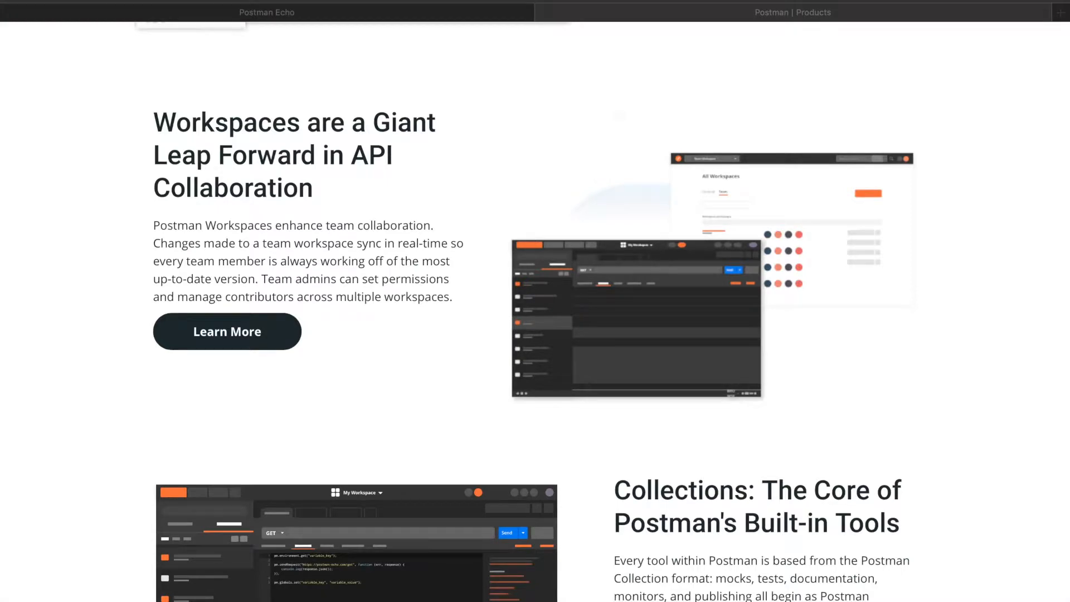
scroll("down", 3)
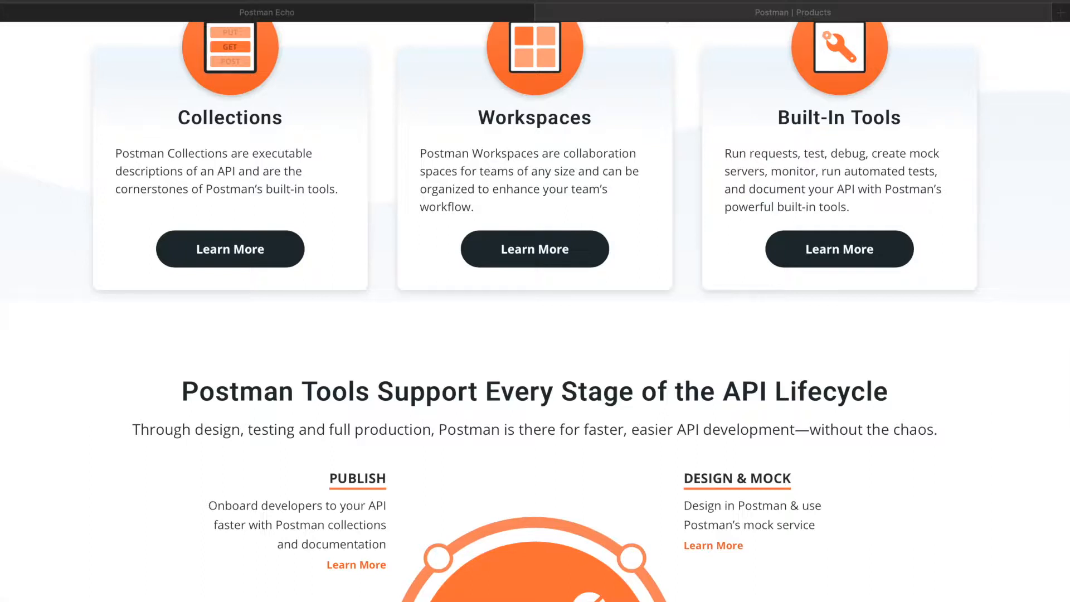
scroll("down", 3)
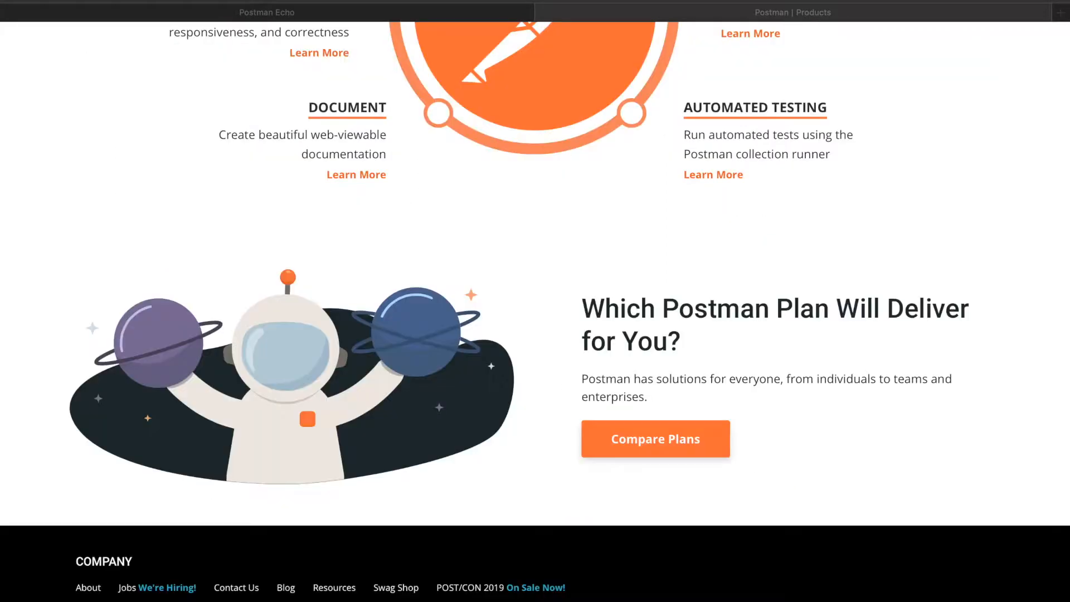
left_click(266, 11)
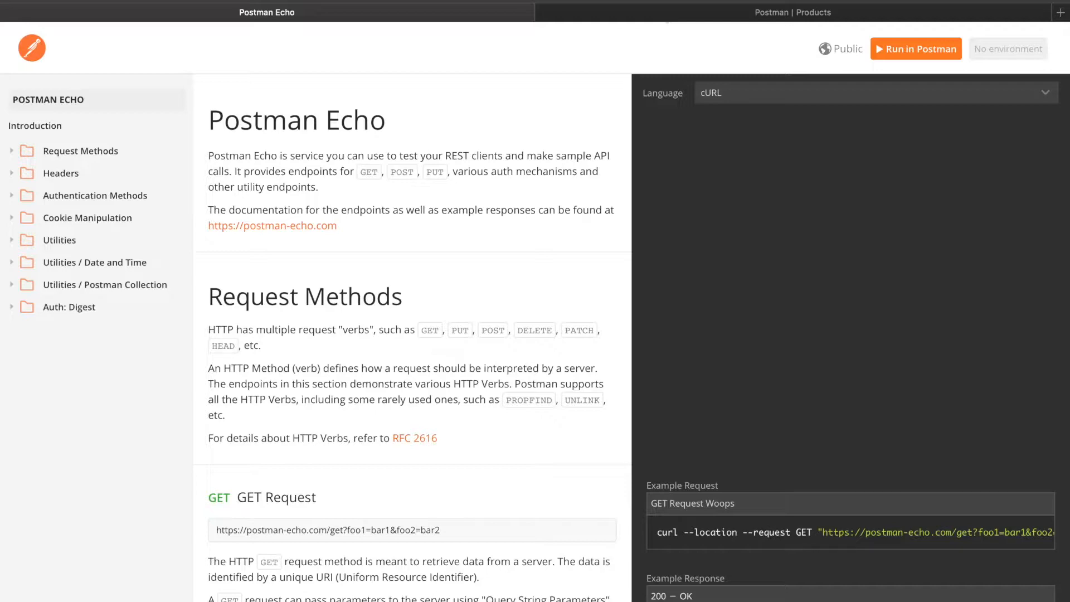
left_click(915, 49)
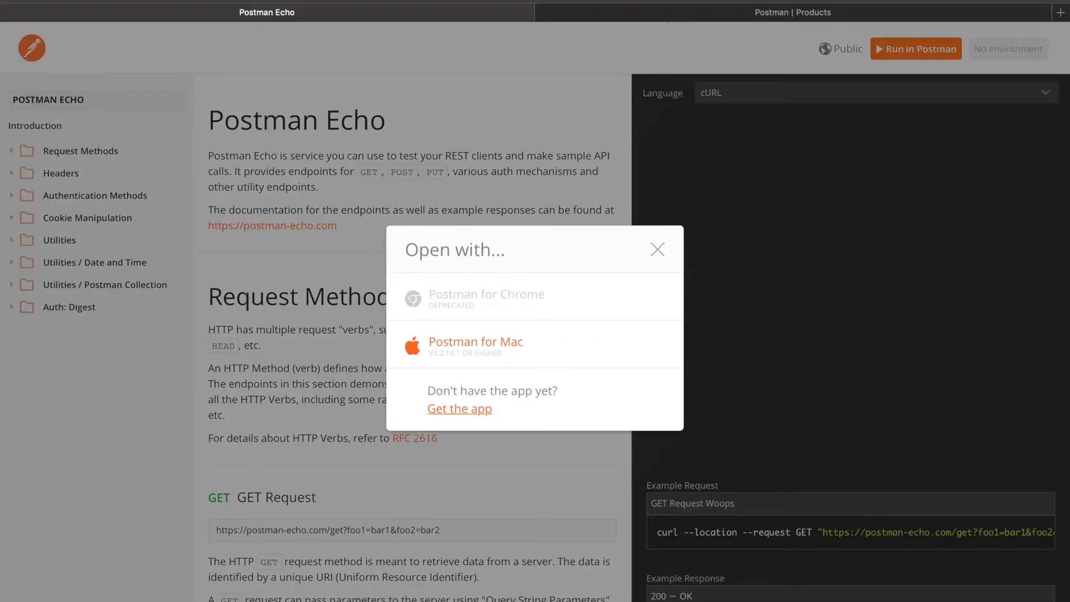
Step: Open the collection with Postman for Mac
left_click(656, 248)
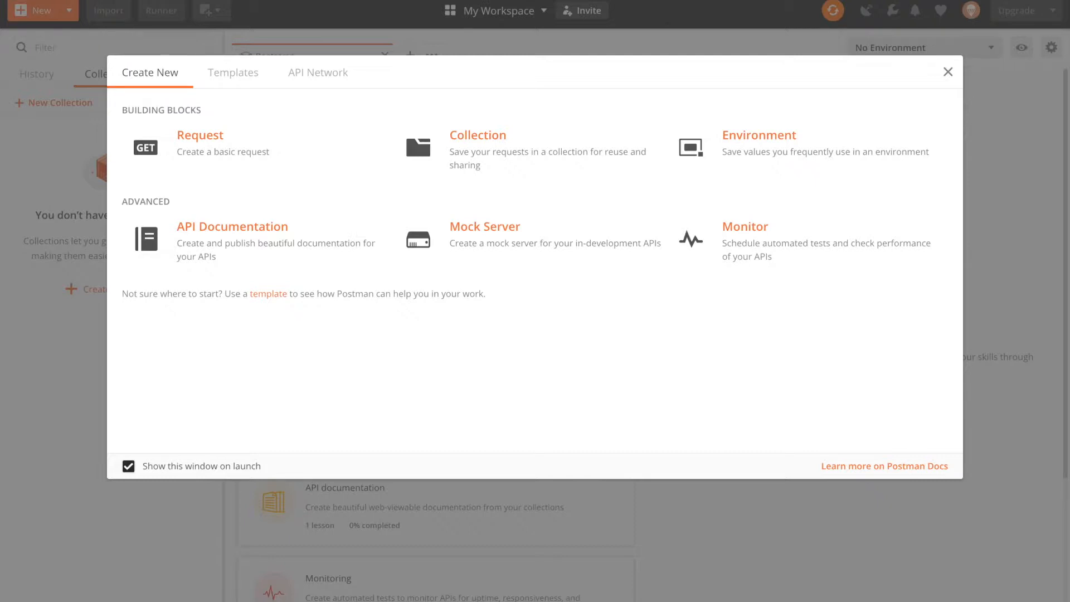
Step: Close Create New and expand Postman Echo and its Request Methods folder
left_click(948, 72)
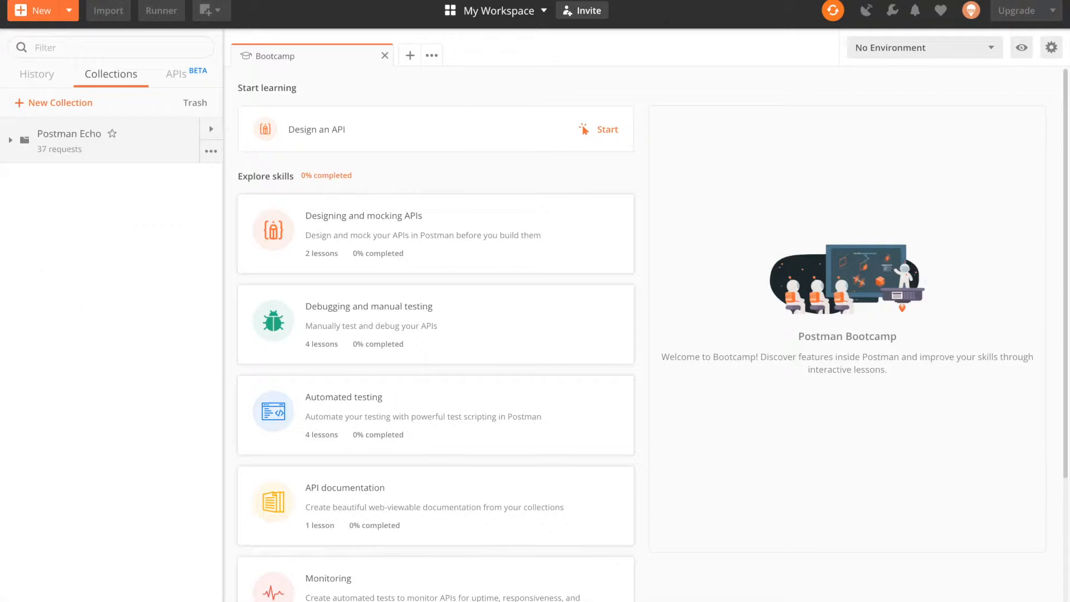
left_click(69, 133)
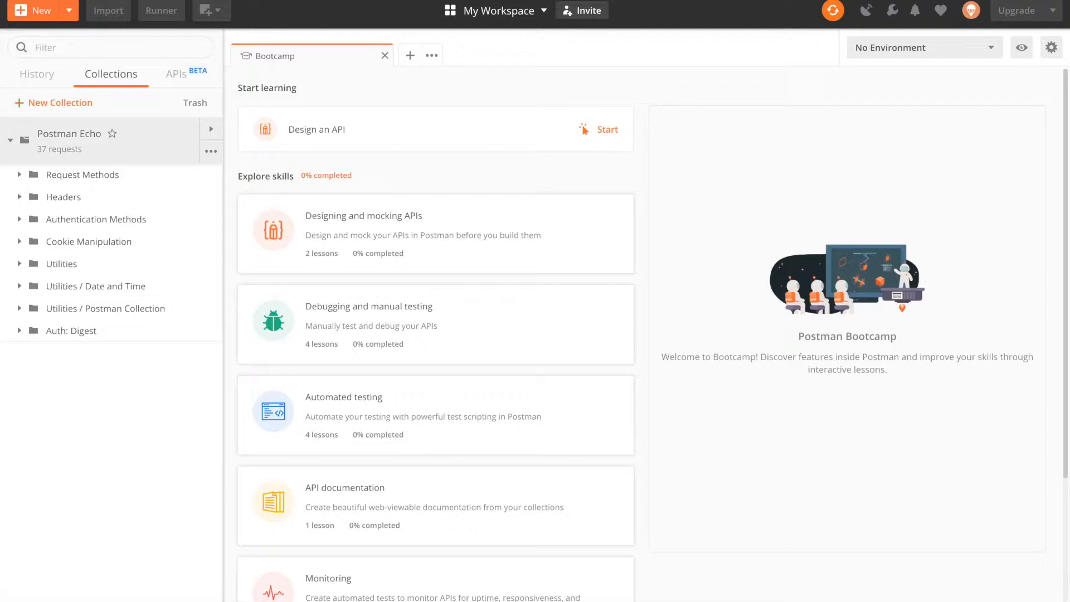
left_click(82, 174)
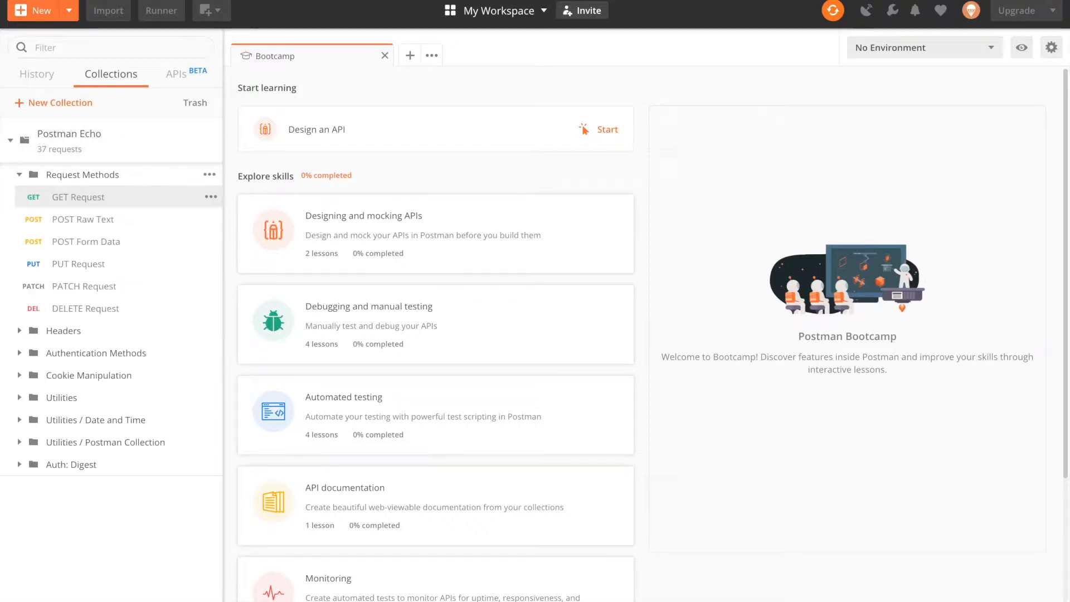
left_click(409, 54)
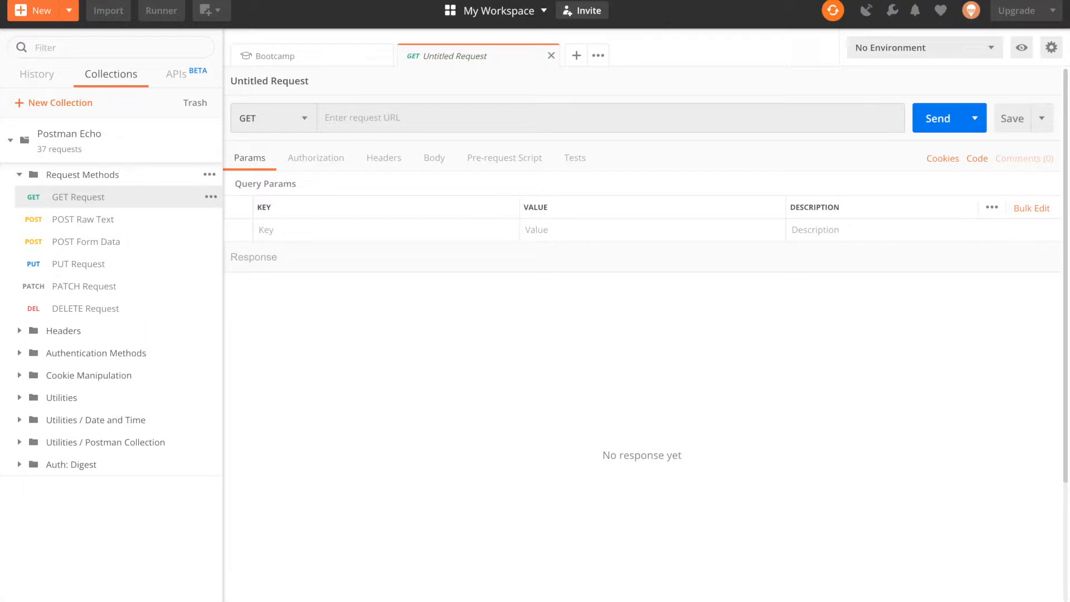
Step: Load the GET Request with foo1=bar1, foo2=bar2 and show the Send and Download option
left_click(77, 197)
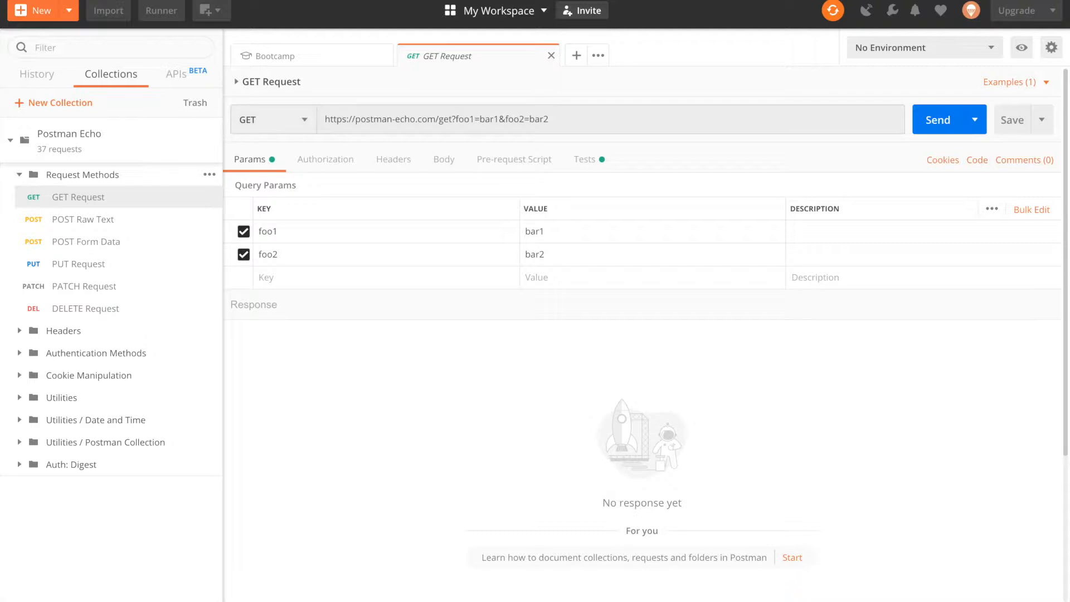
left_click(272, 119)
type("JHGF")
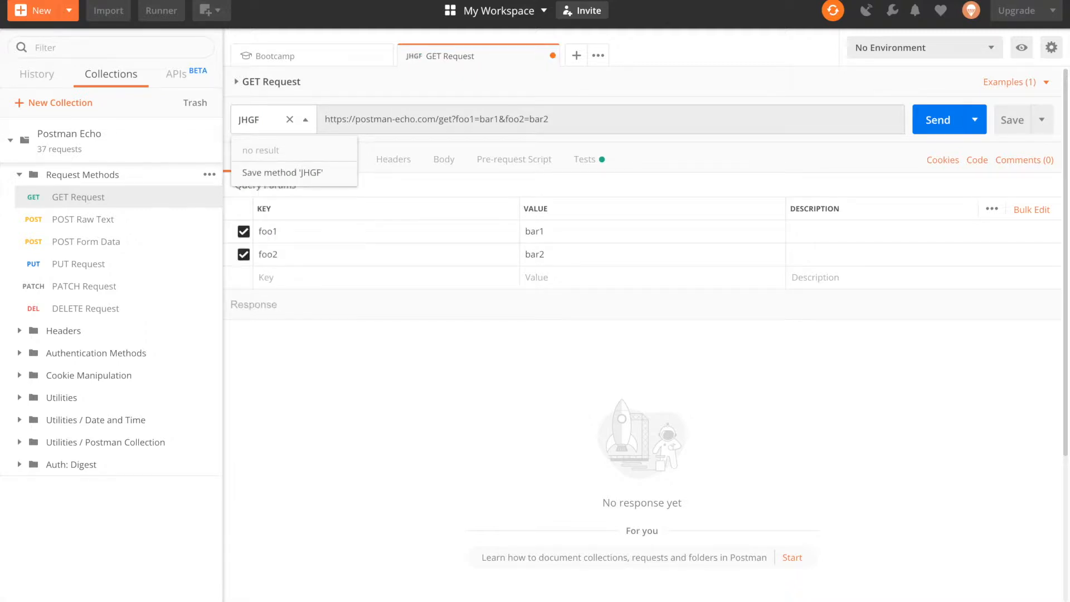
key("Backspace")
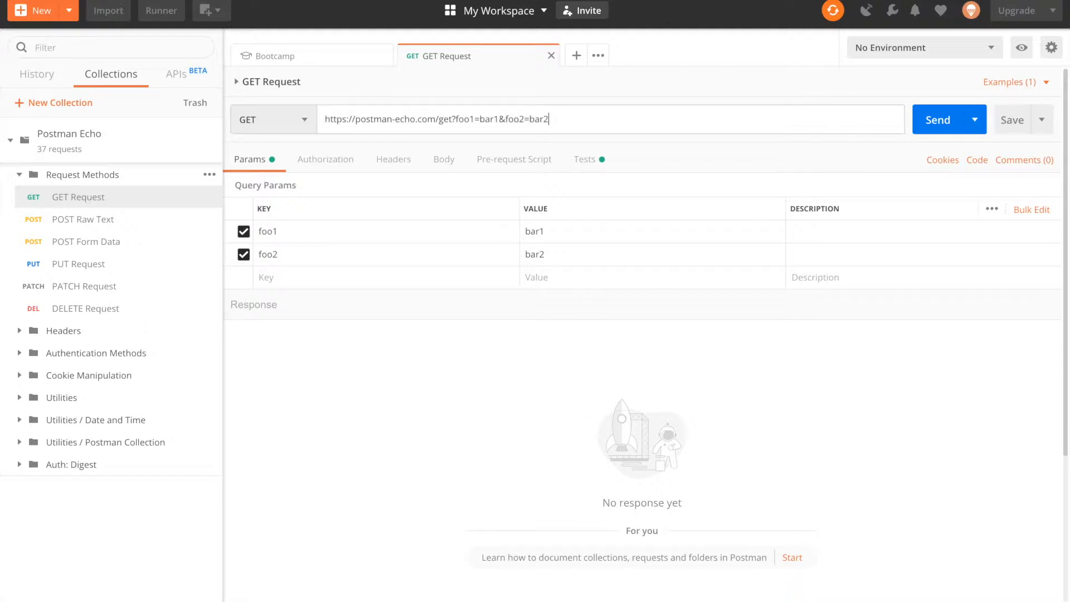
left_click(975, 119)
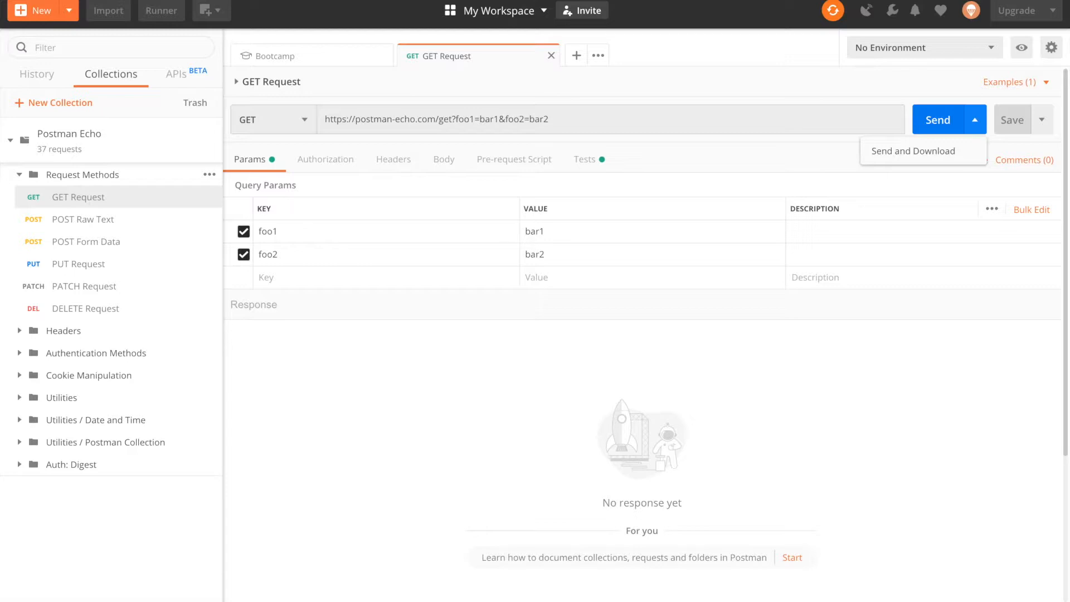
Step: View the request's inherit-from-collection authorization, then its empty Headers list
left_click(326, 159)
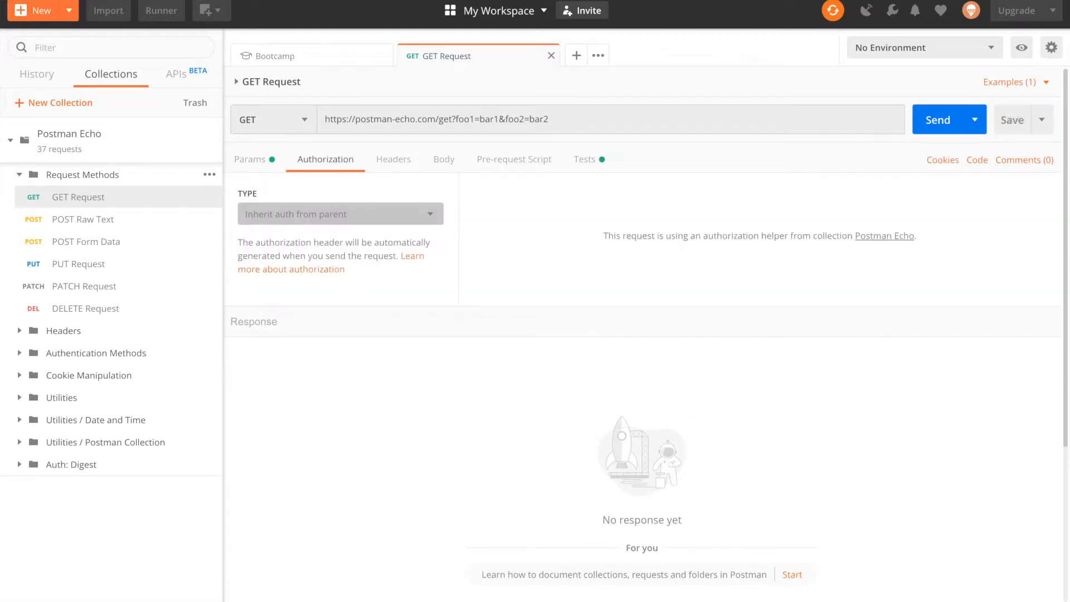
left_click(340, 213)
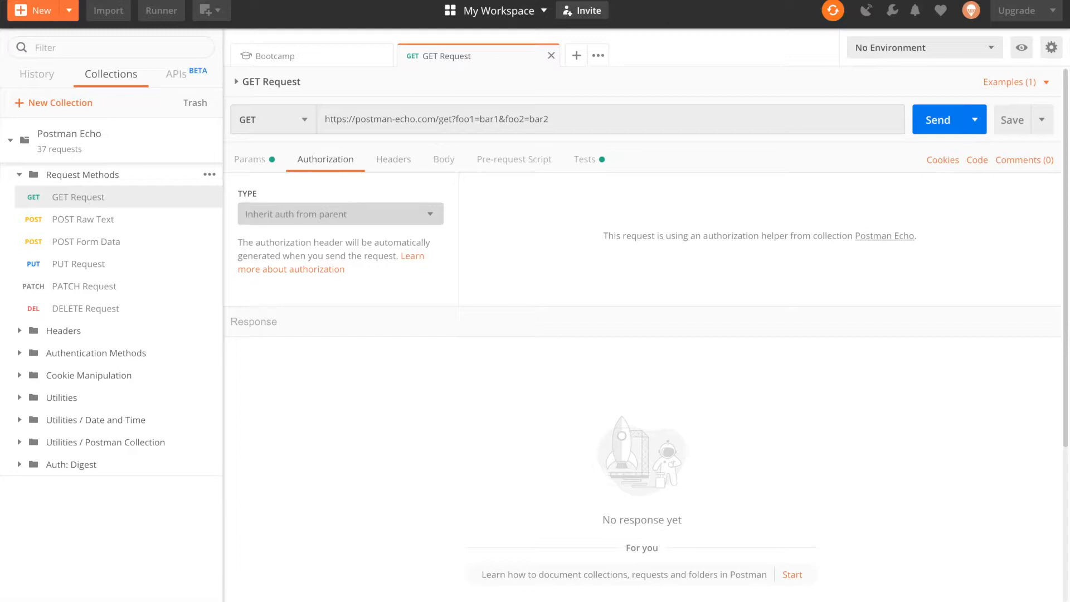
left_click(392, 159)
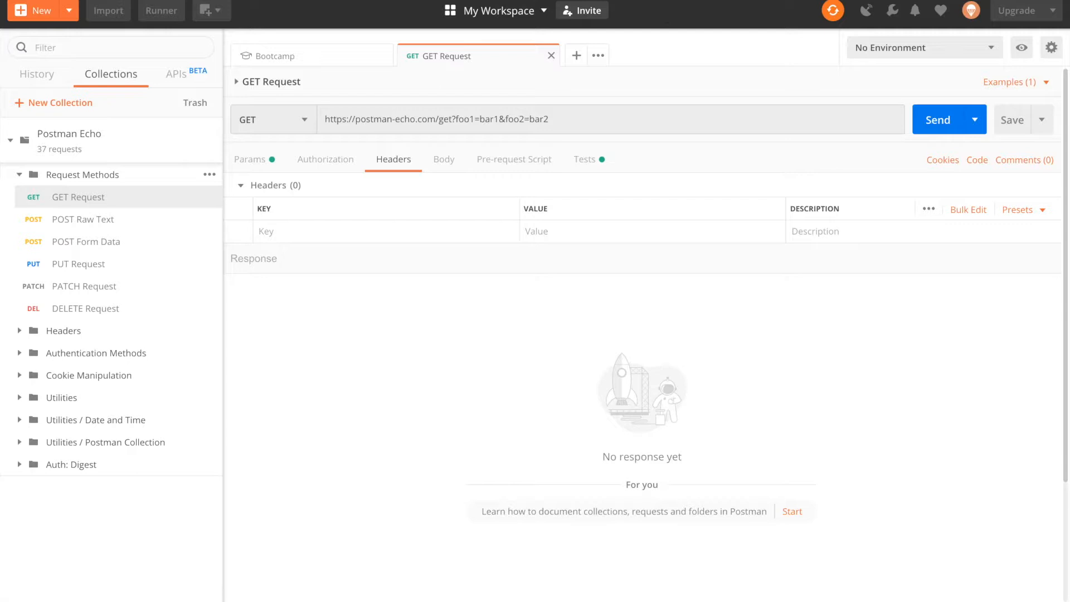
Step: Show the GET Request's empty Pre-request Script editor
left_click(513, 159)
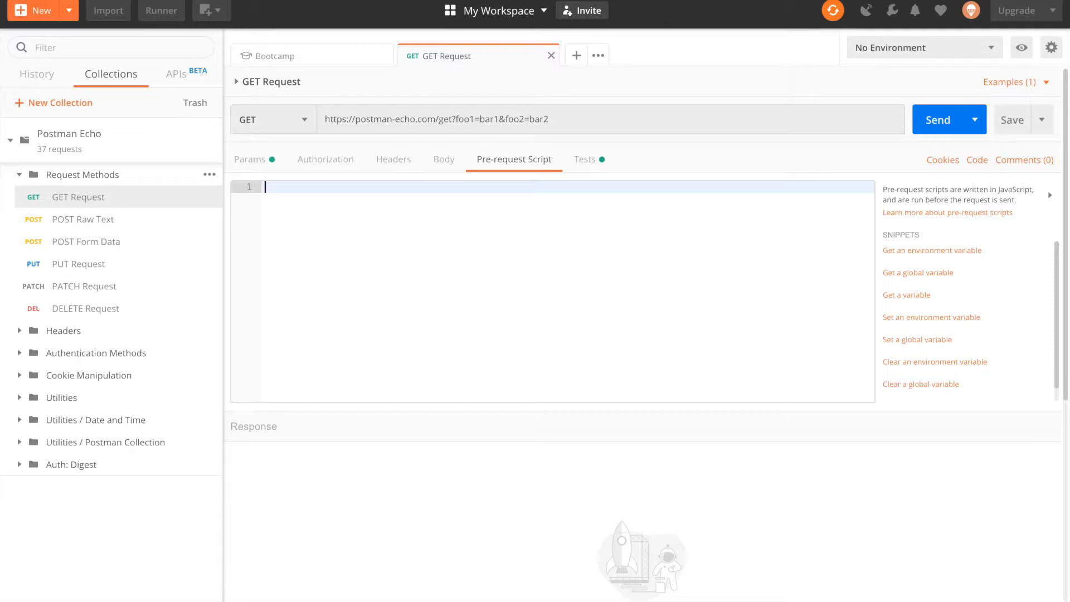
Step: Send the GET Request to Postman Echo
left_click(943, 119)
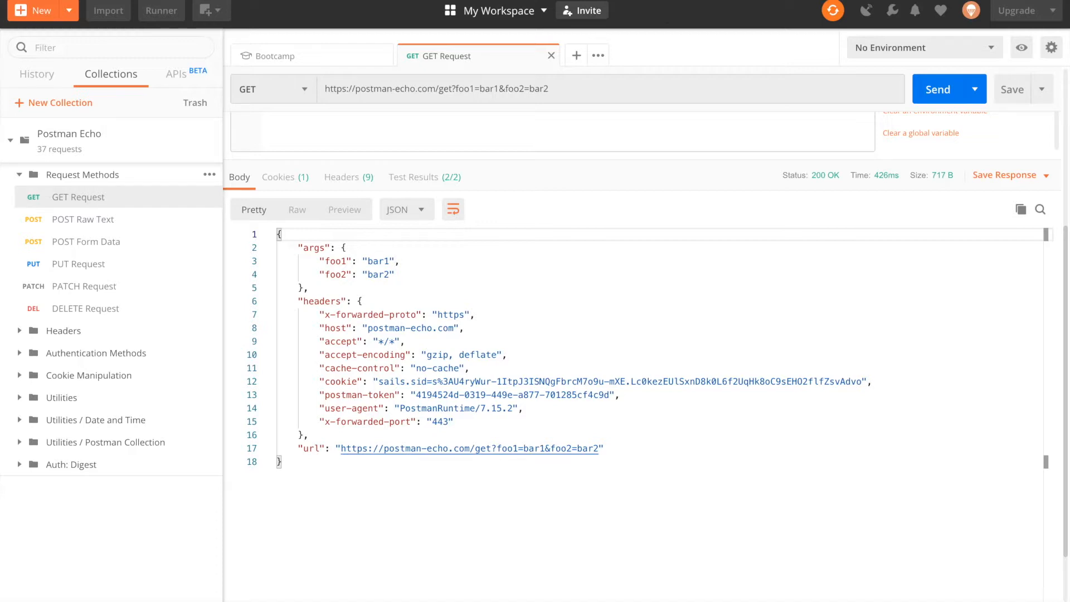
Step: View the nine response headers, then the two passing test results
left_click(341, 177)
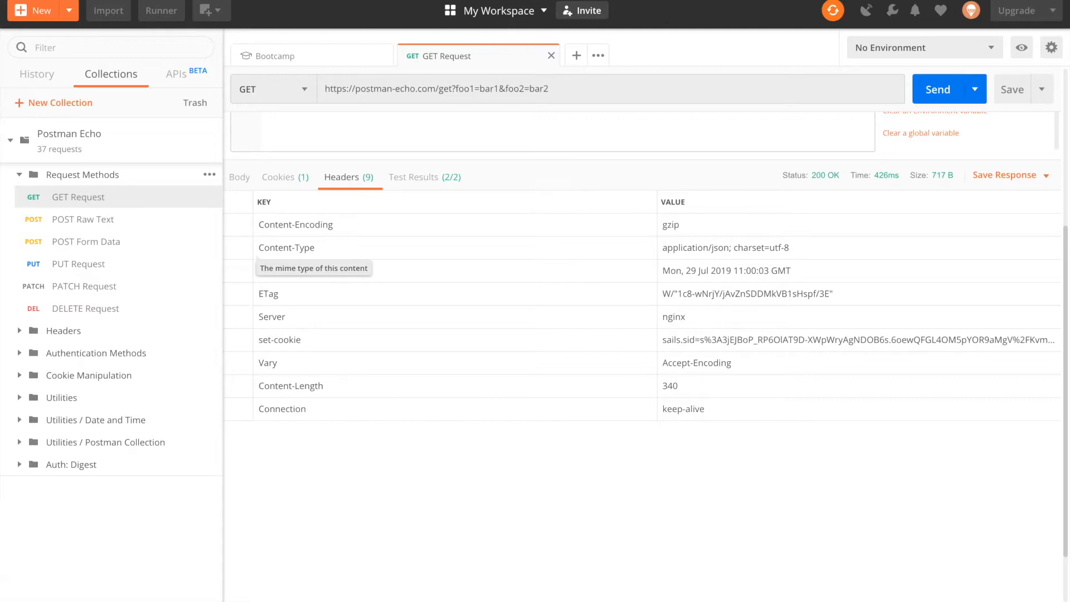
left_click(413, 177)
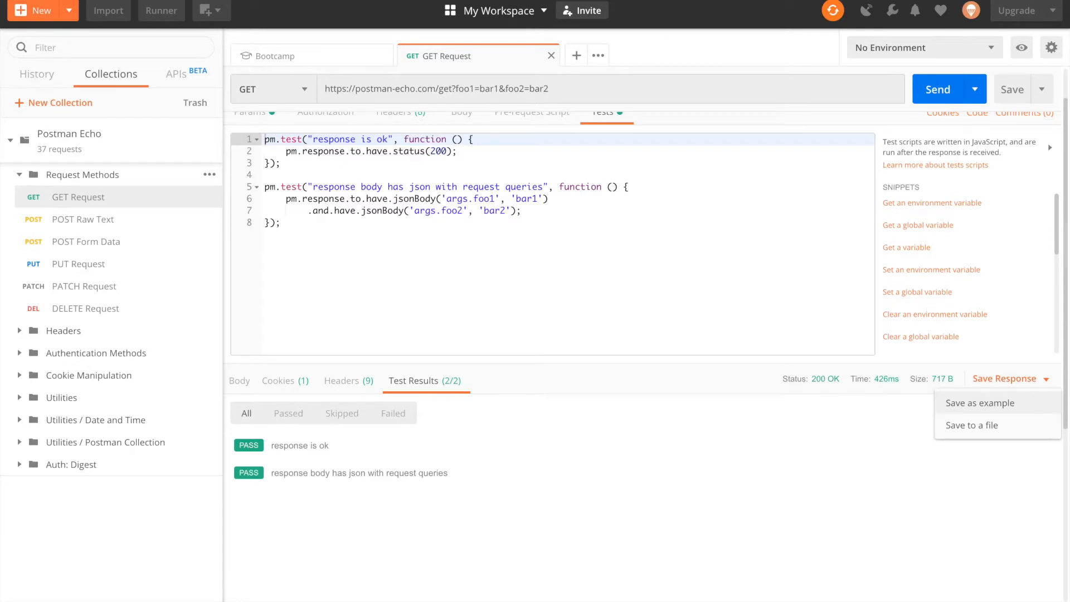
Step: Open the Postman Echo collection's Edit dialog on the empty Pre-request Scripts tab
left_click(1010, 378)
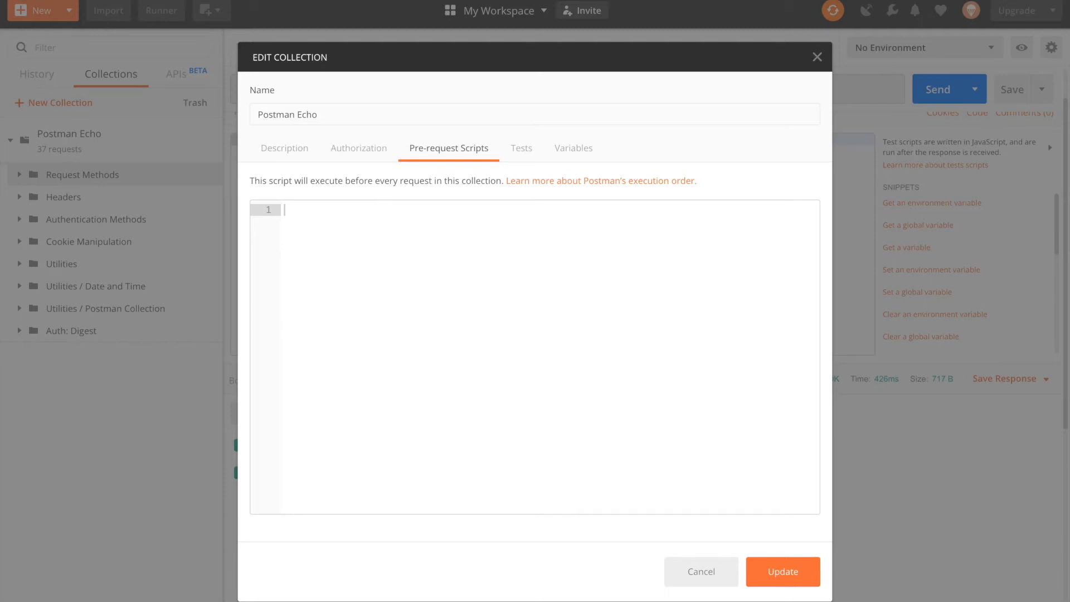
Step: Switch the Edit Collection dialog to its empty Tests tab
left_click(520, 148)
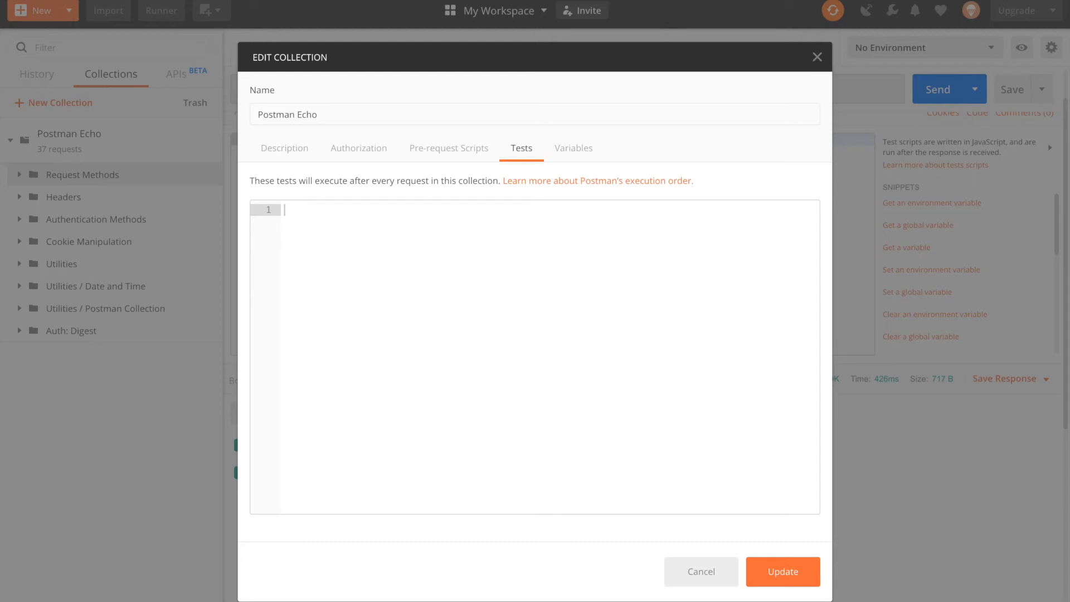
Step: On the Variables tab, give test initial value 'ok' and current value 'not'
left_click(573, 148)
type("test")
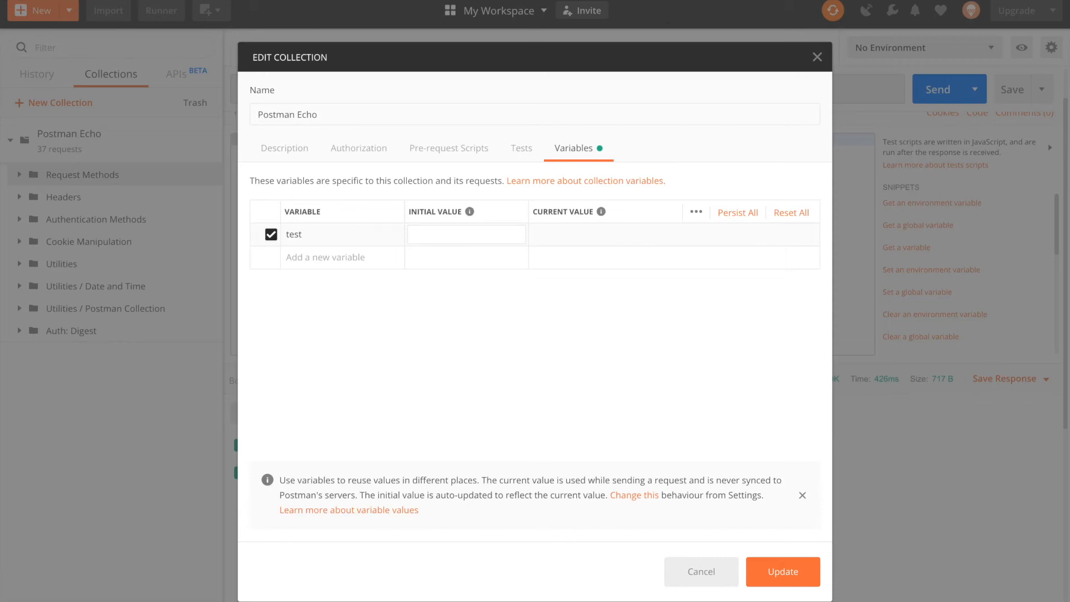
type("ok")
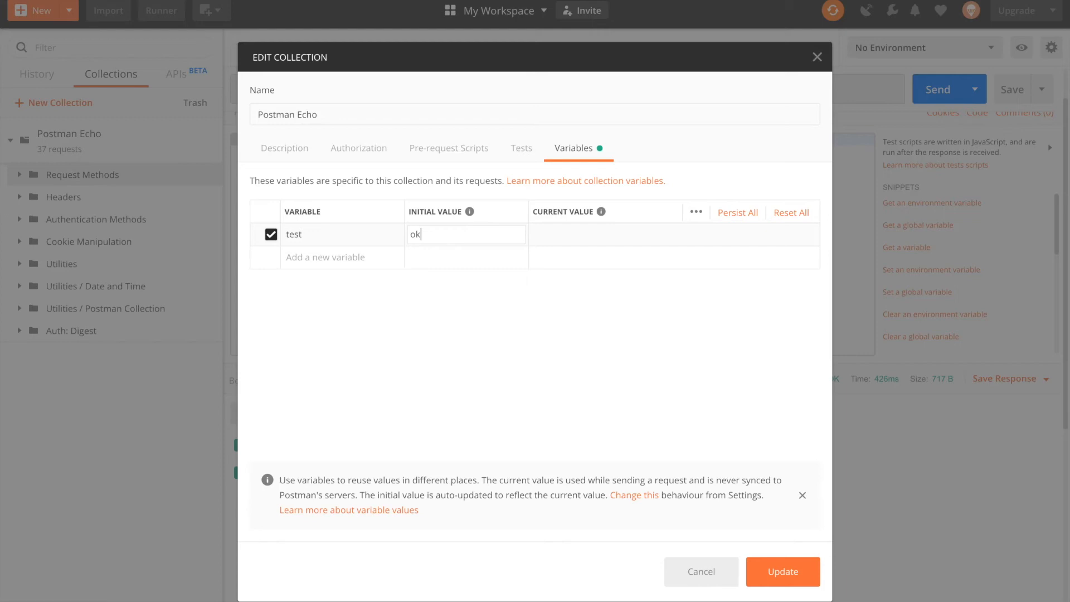
type("n")
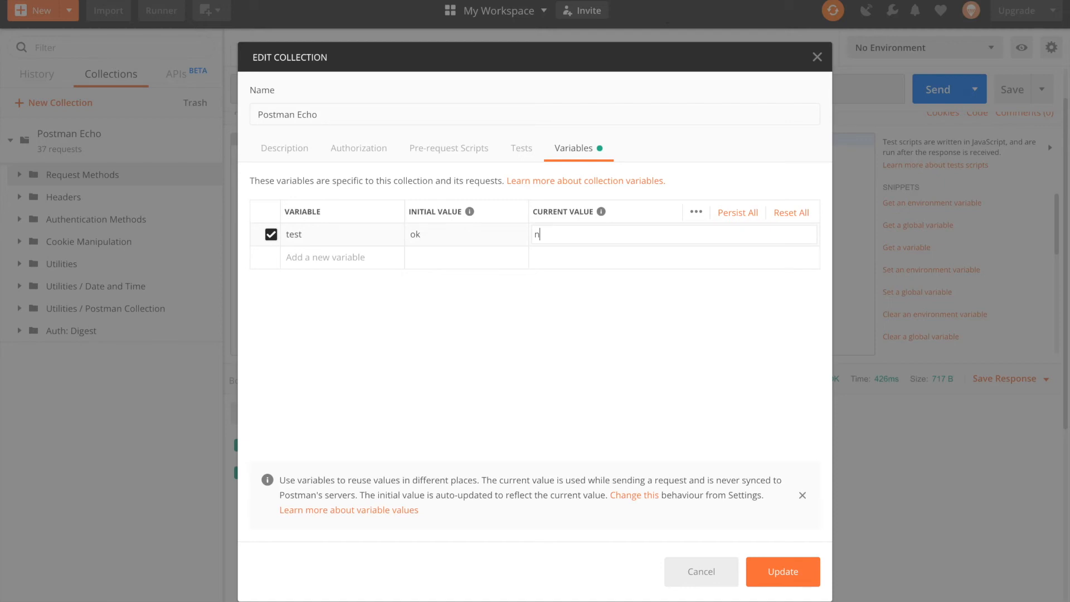
type("ot")
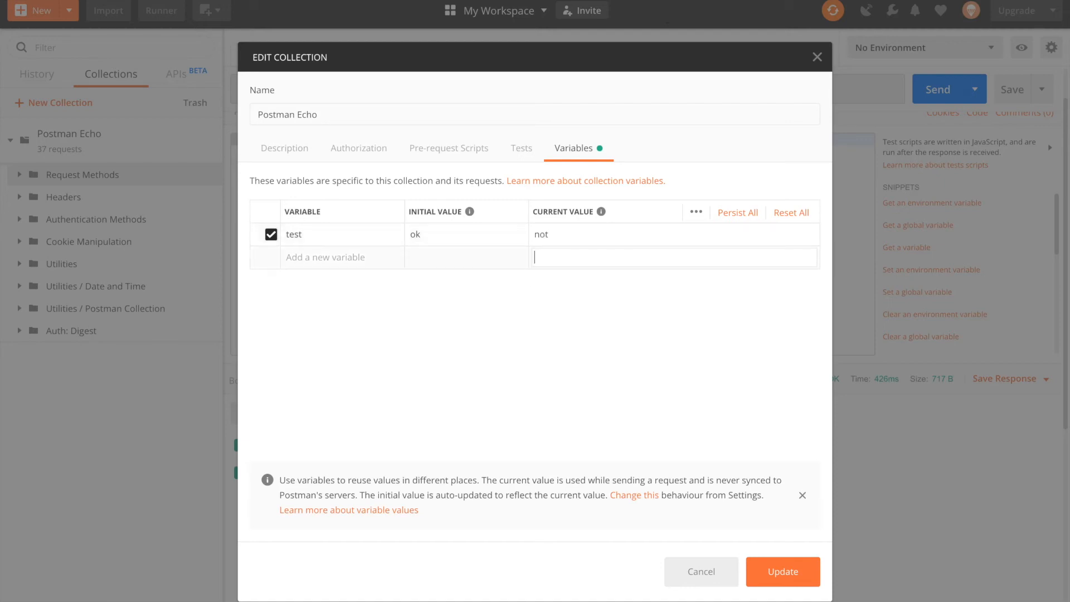